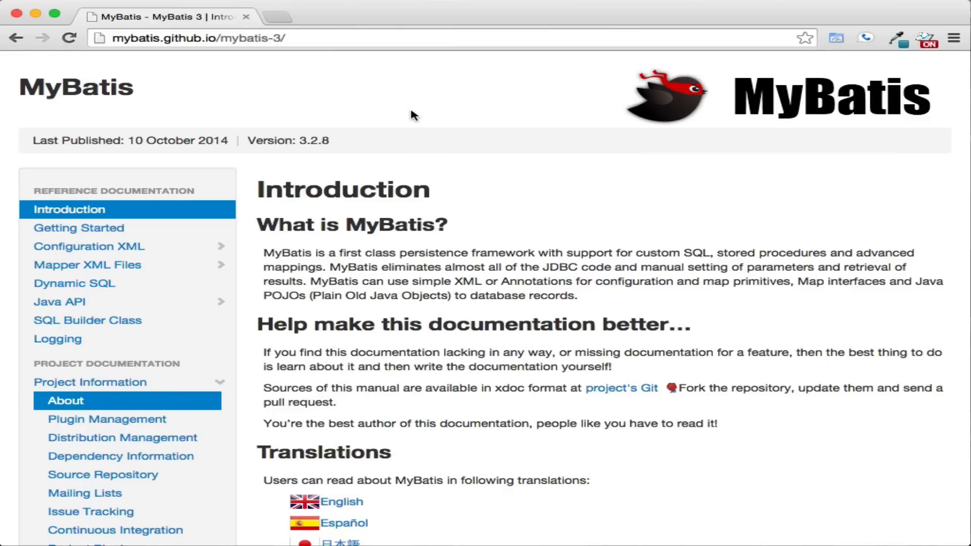
# Scroll through the MyBatis 3 Introduction page in Chrome.
pyautogui.scroll(-3)
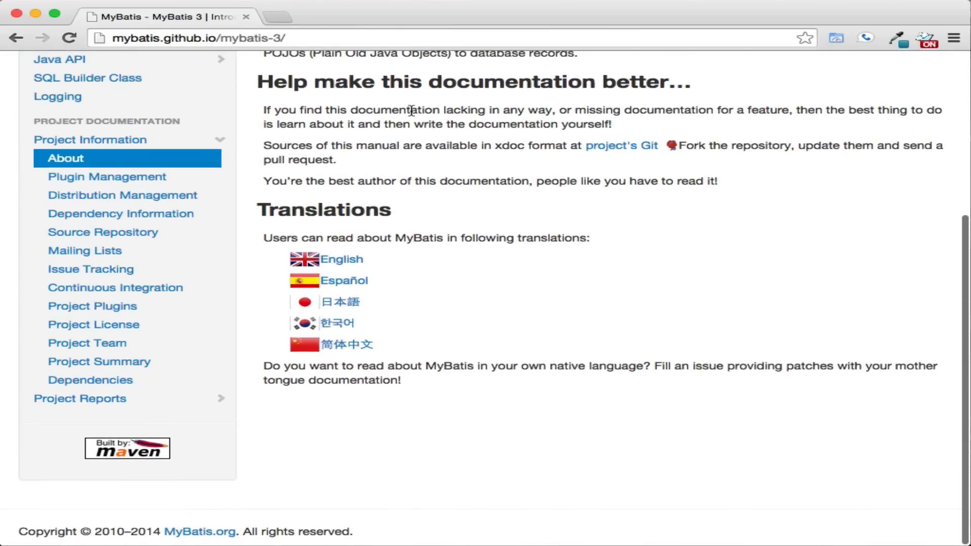
pyautogui.scroll(3)
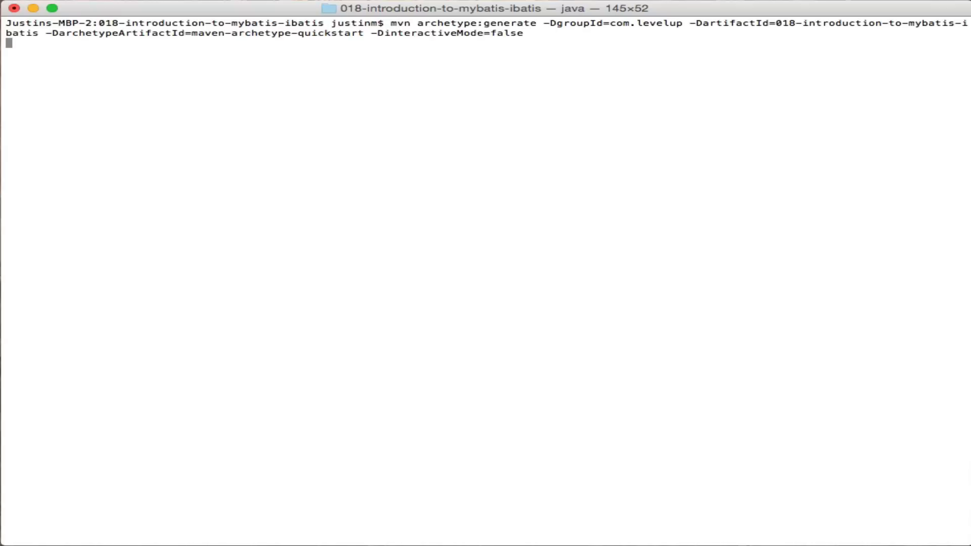
# Generate the 018-introduction-to-mybatis-ibatis Maven project and import it into Eclipse.
pyautogui.press('Return')
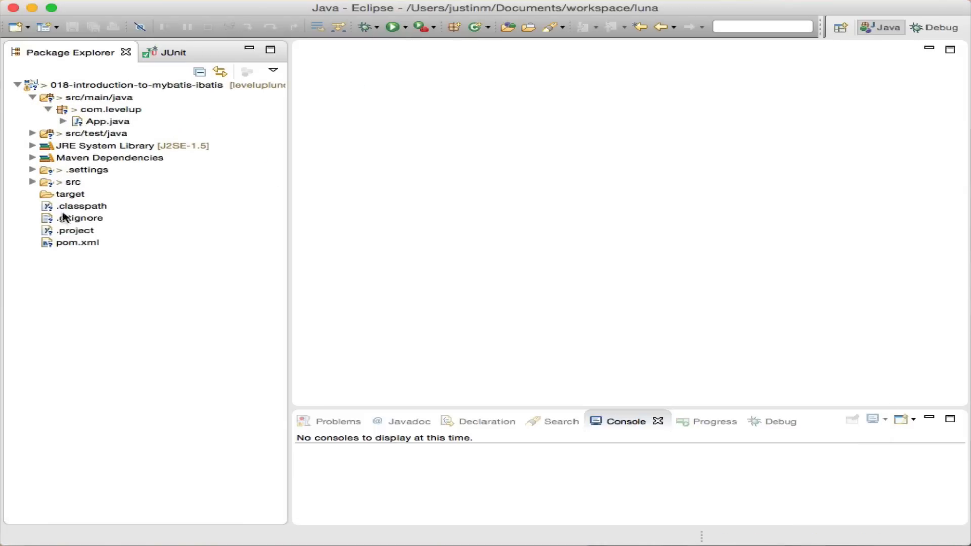
pyautogui.doubleClick(77, 242)
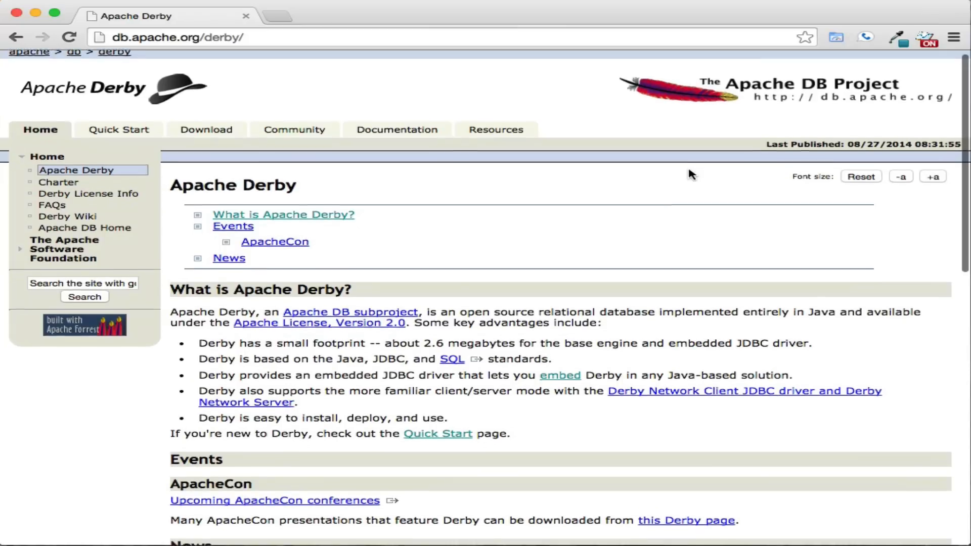
pyautogui.scroll(-3)
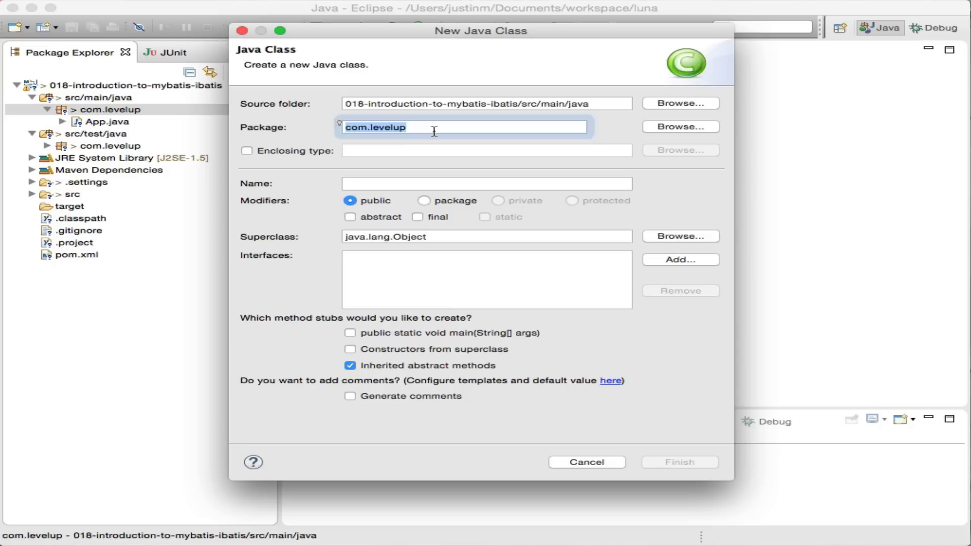
# Create class Agency in com.levelup.domain with id, name, getters, setters and toString.
pyautogui.click(679, 462)
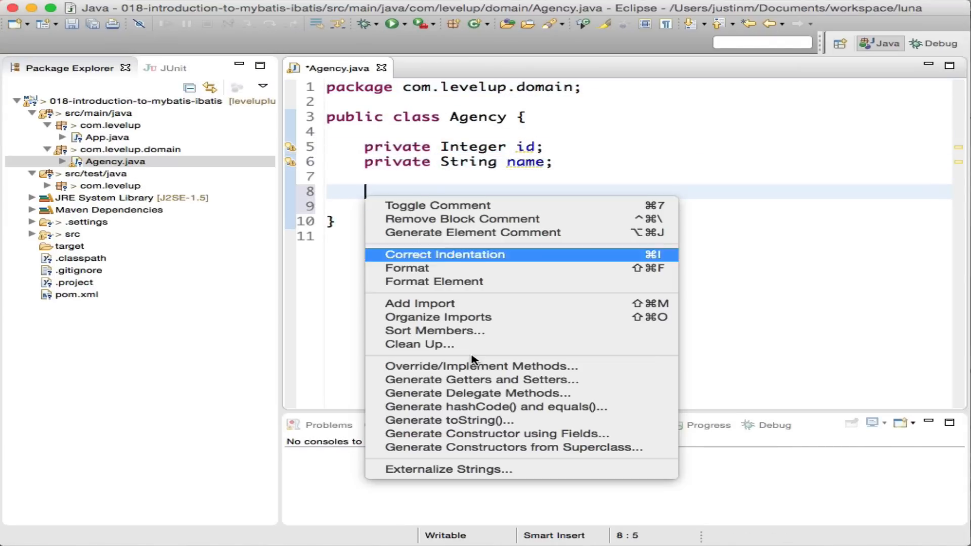
pyautogui.click(482, 380)
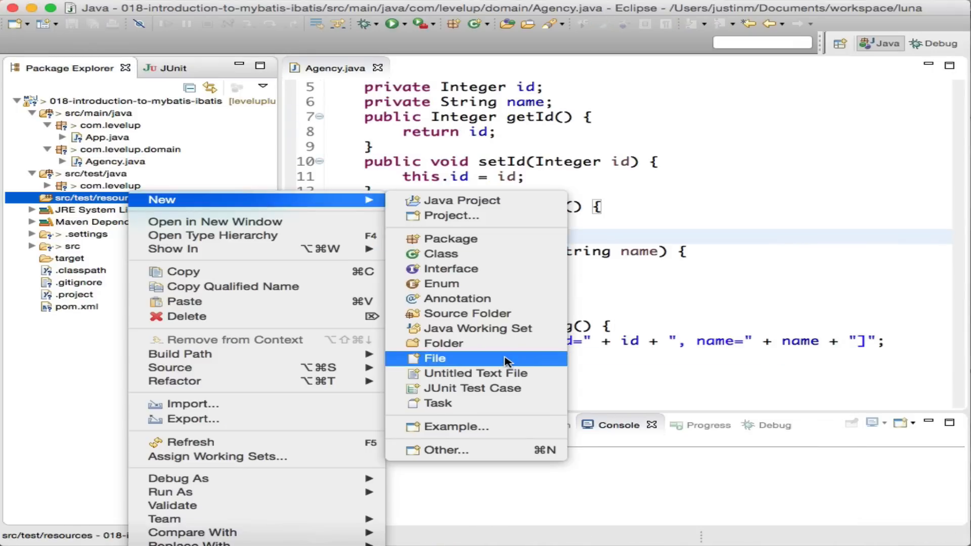
# Create mybatis-config.xml and agency-mapper.xml with createTable, seedAgency and selectAgency statements.
pyautogui.click(435, 358)
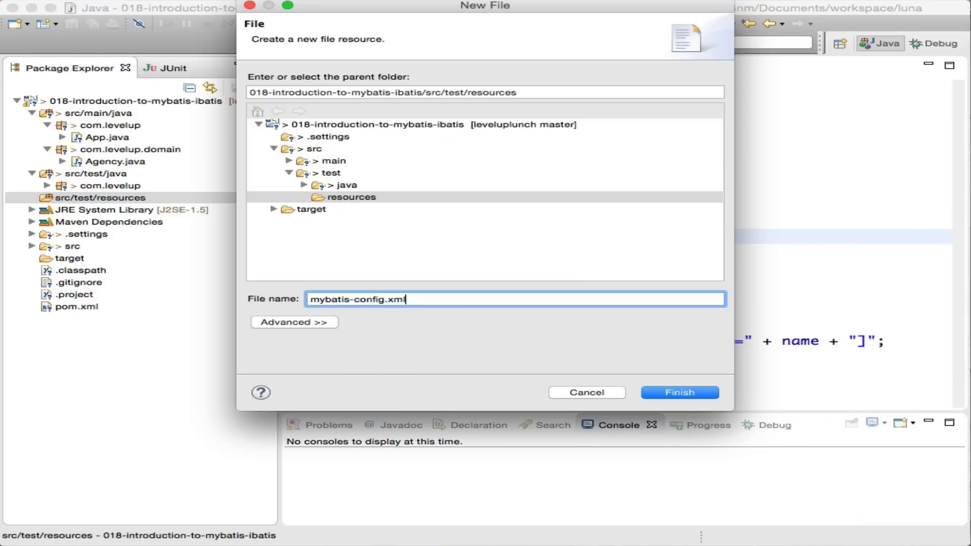
pyautogui.click(678, 392)
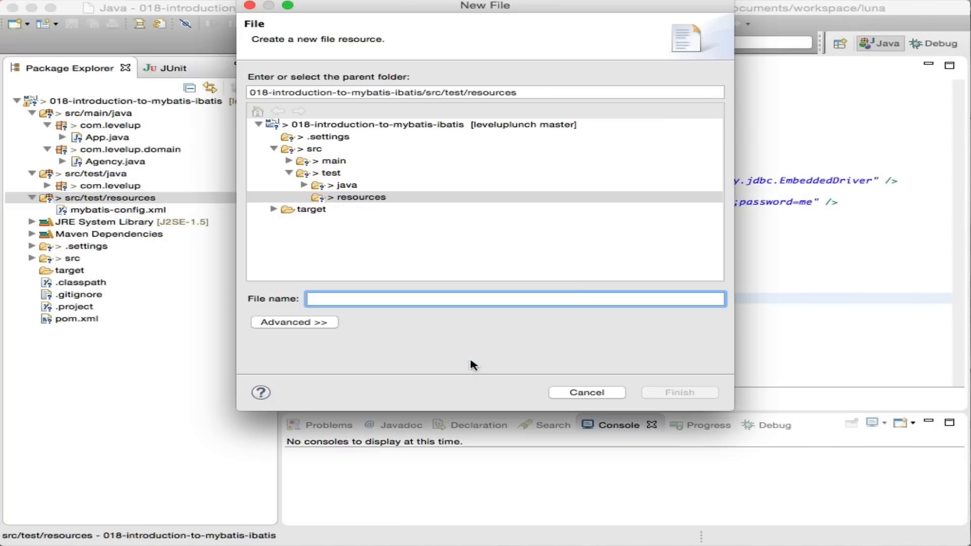
pyautogui.click(678, 392)
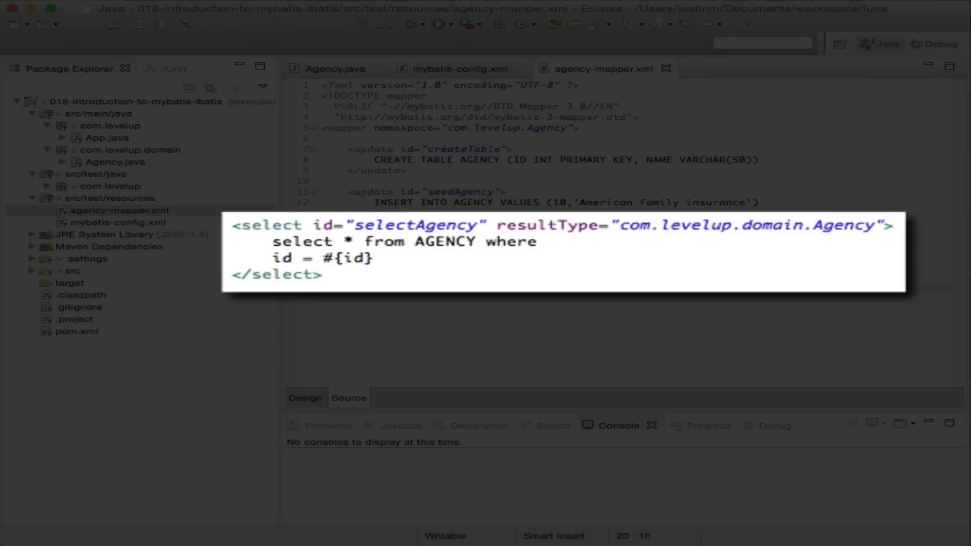
# Start a new Java class in the com.levelup package under src/test/java.
pyautogui.doubleClick(268, 225)
pyautogui.write('Intro')
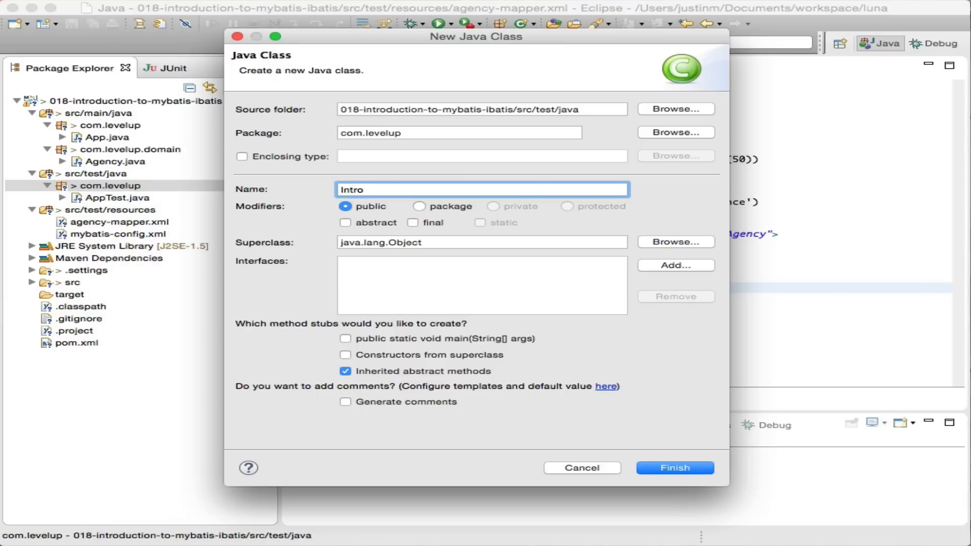
# Name the test class IntroMyBatis and finish creating it.
pyautogui.write('My')
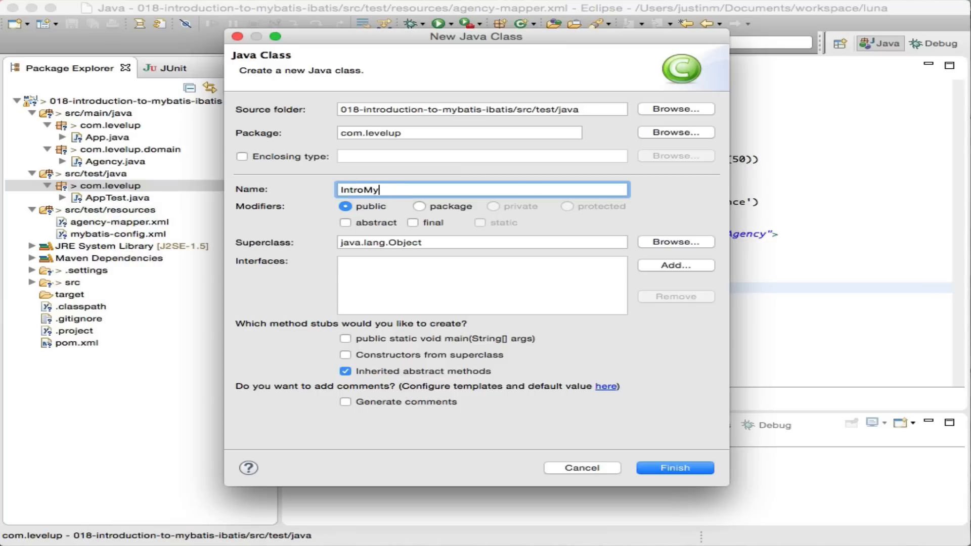
pyautogui.click(674, 467)
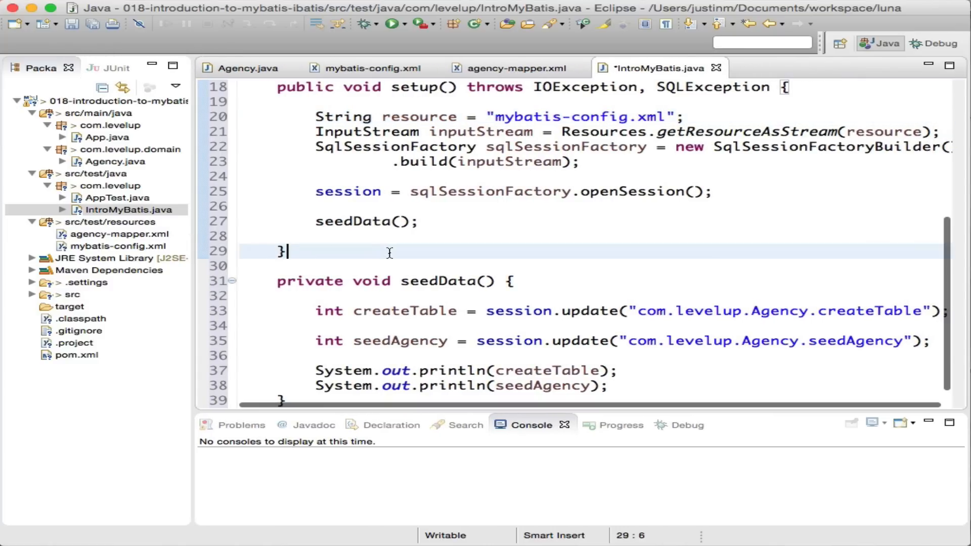
# Add the selectAgency test for id 10 and tearDown, then run it as a JUnit test.
pyautogui.scroll(-3)
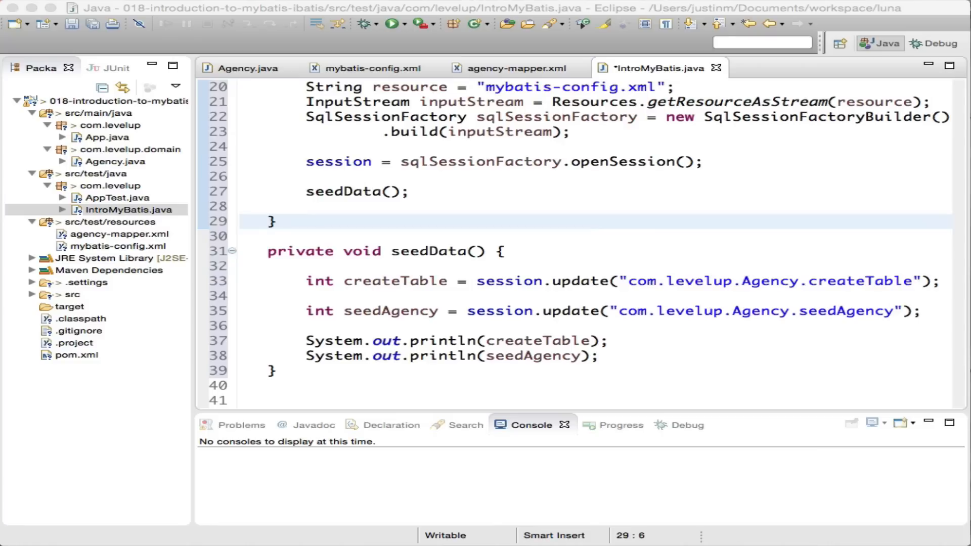
pyautogui.scroll(-3)
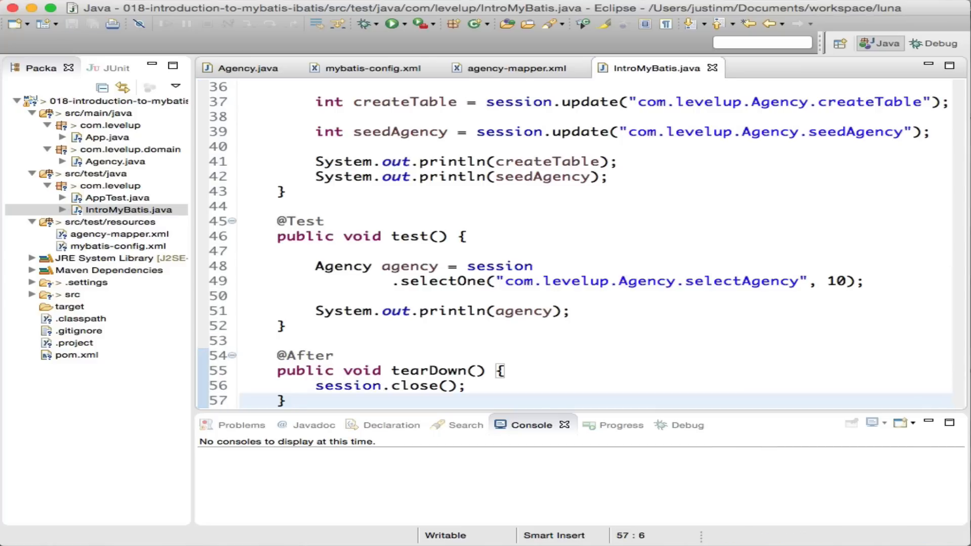
pyautogui.scroll(-3)
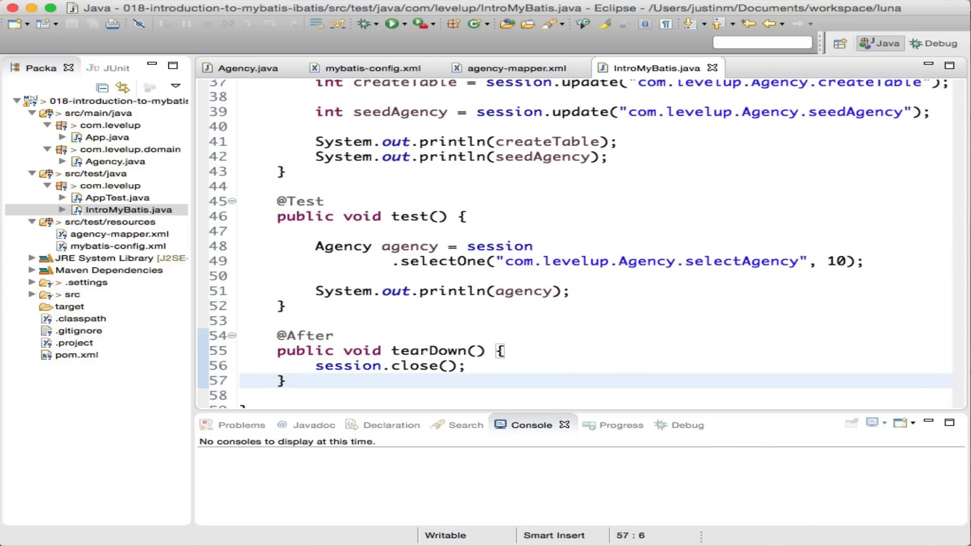
pyautogui.click(392, 24)
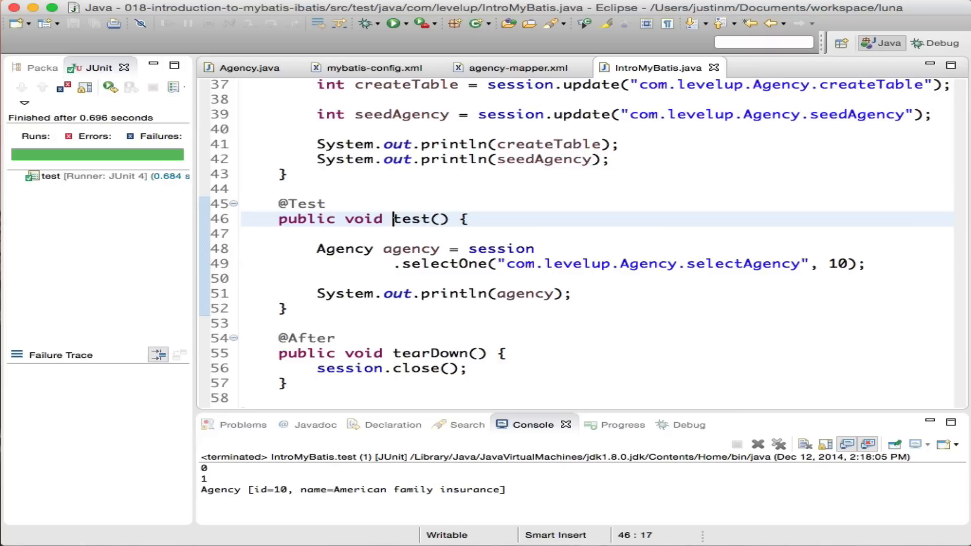